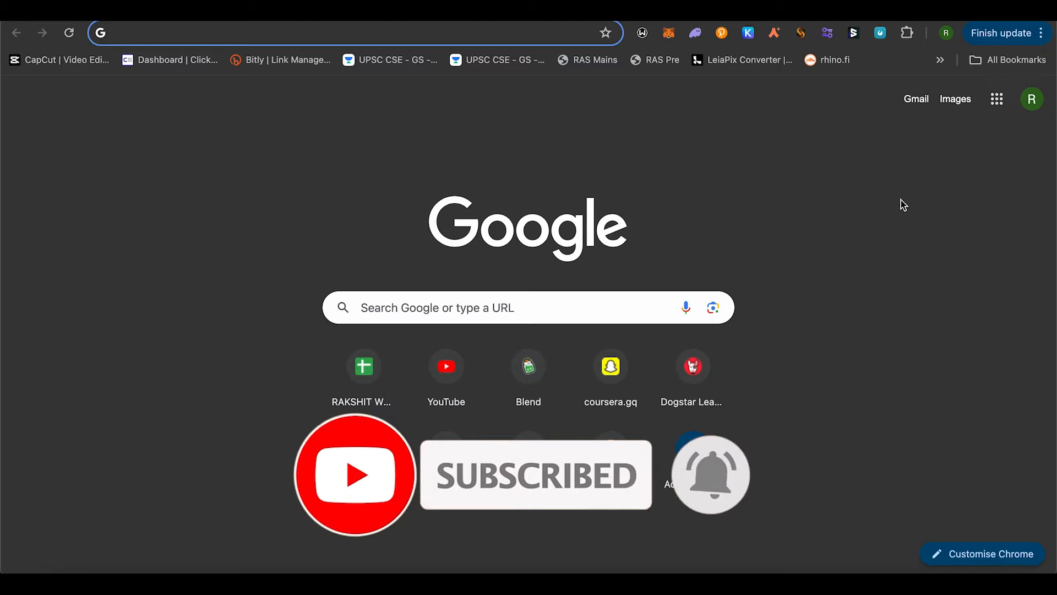
text(amazon.com)
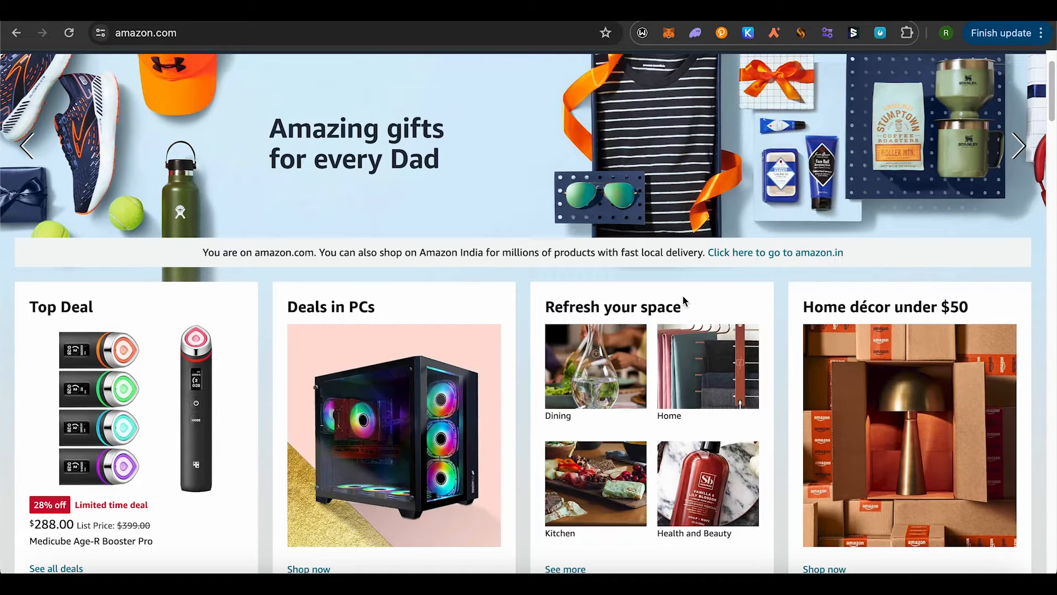
mouse_move(760, 218)
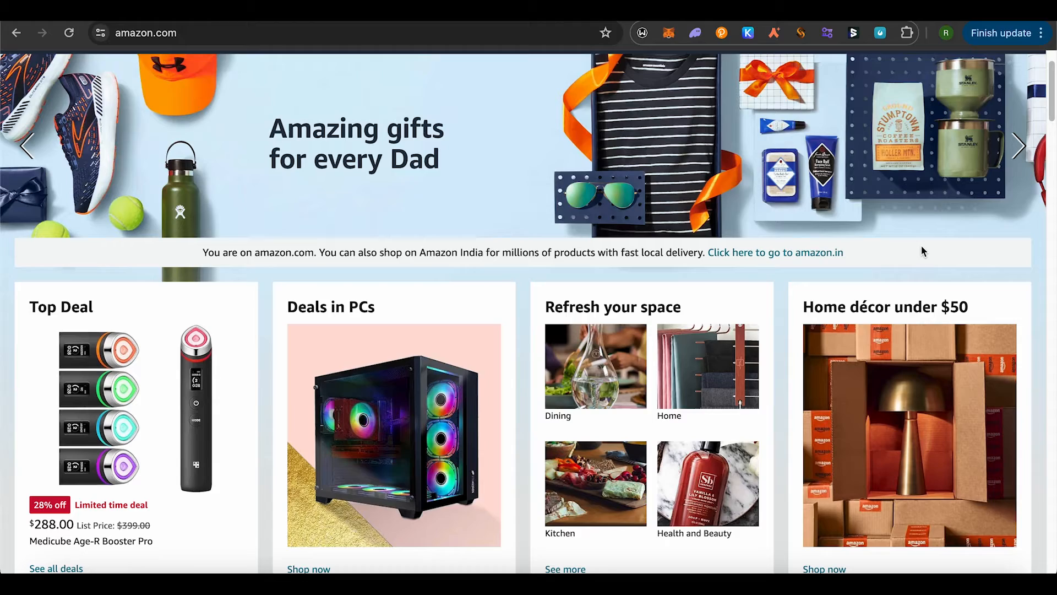
scroll(down, 3)
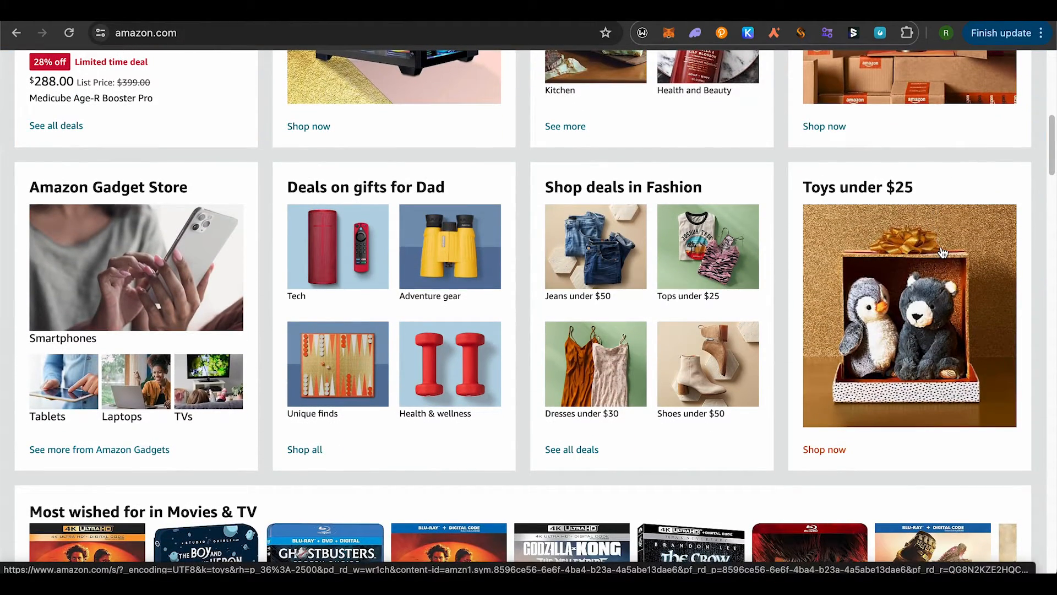
scroll(down, 3)
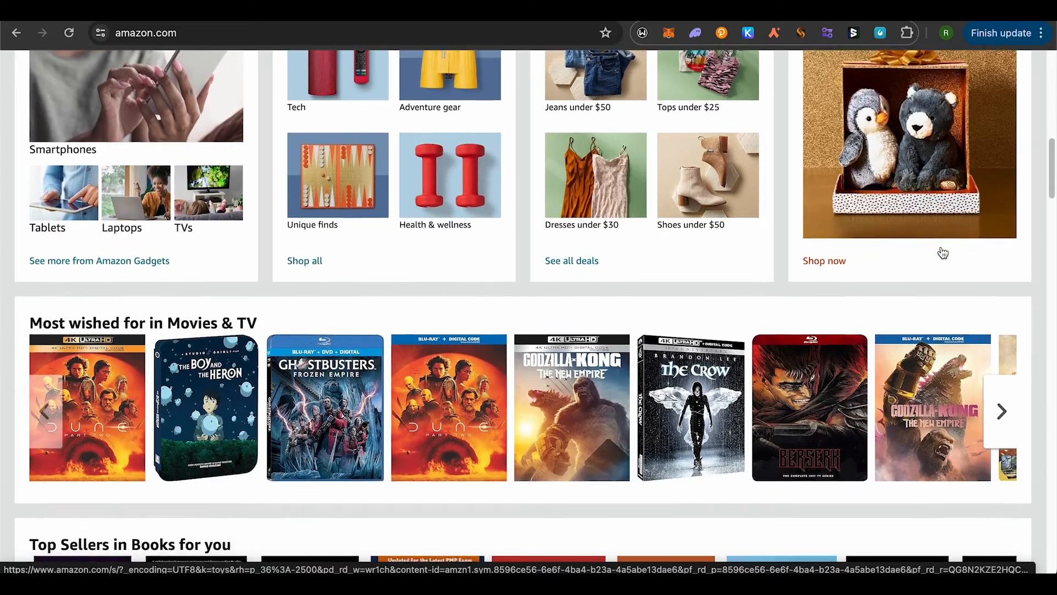
scroll(down, 3)
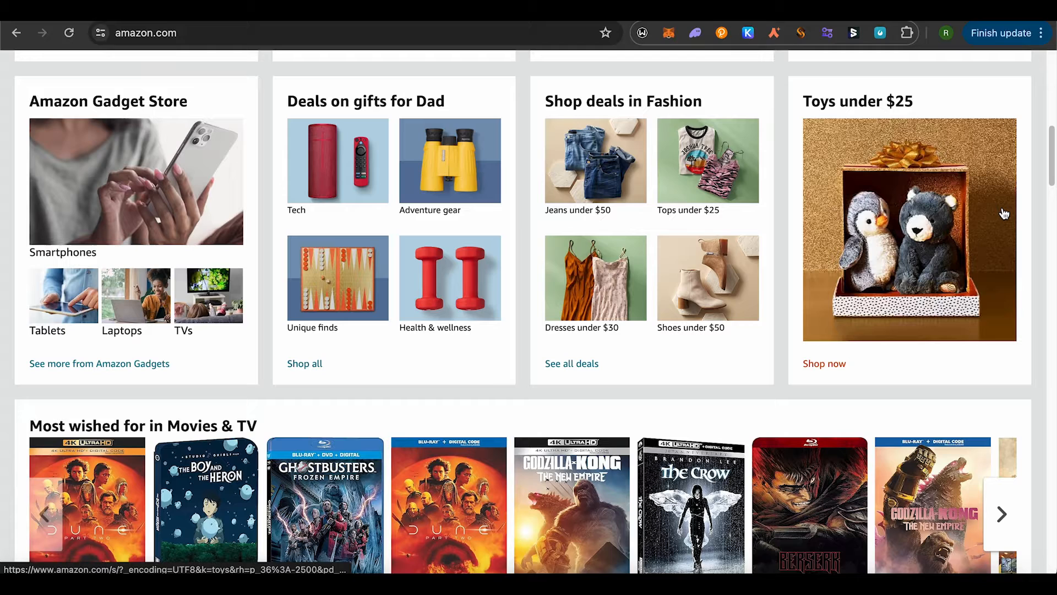
scroll(down, 3)
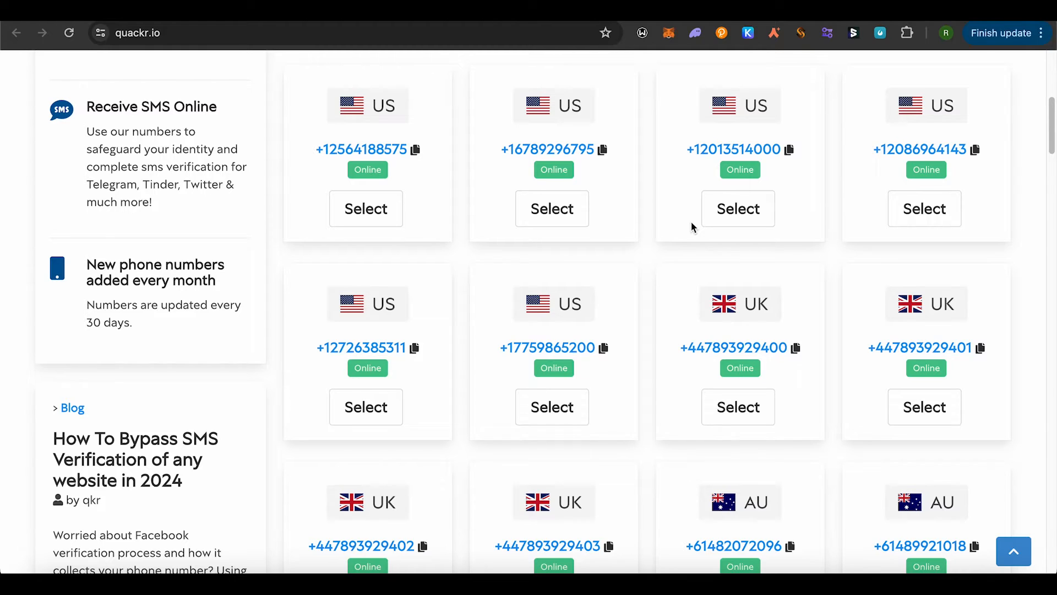
scroll(down, 3)
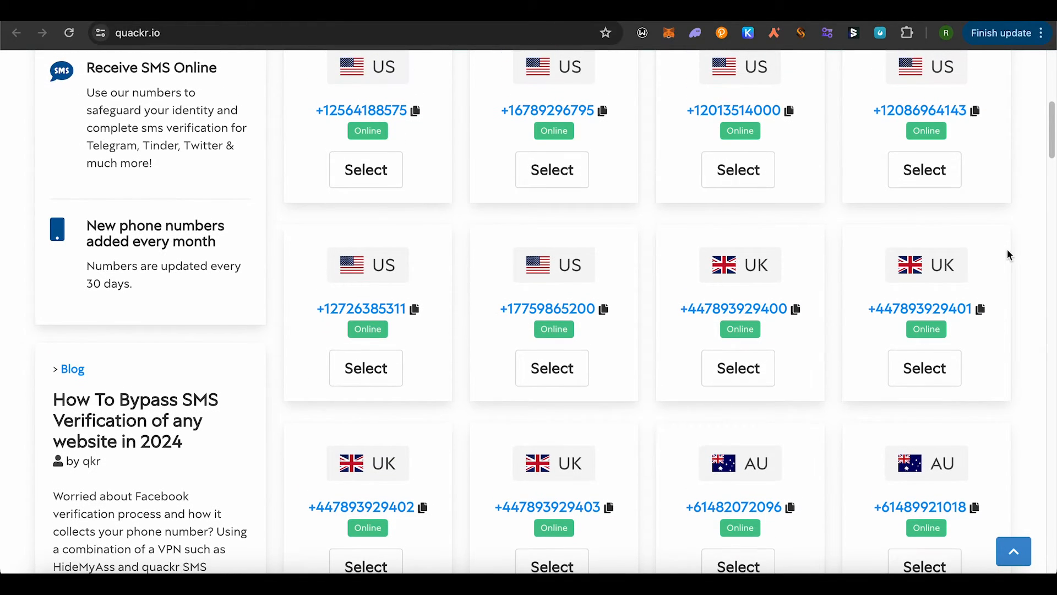
scroll(up, 3)
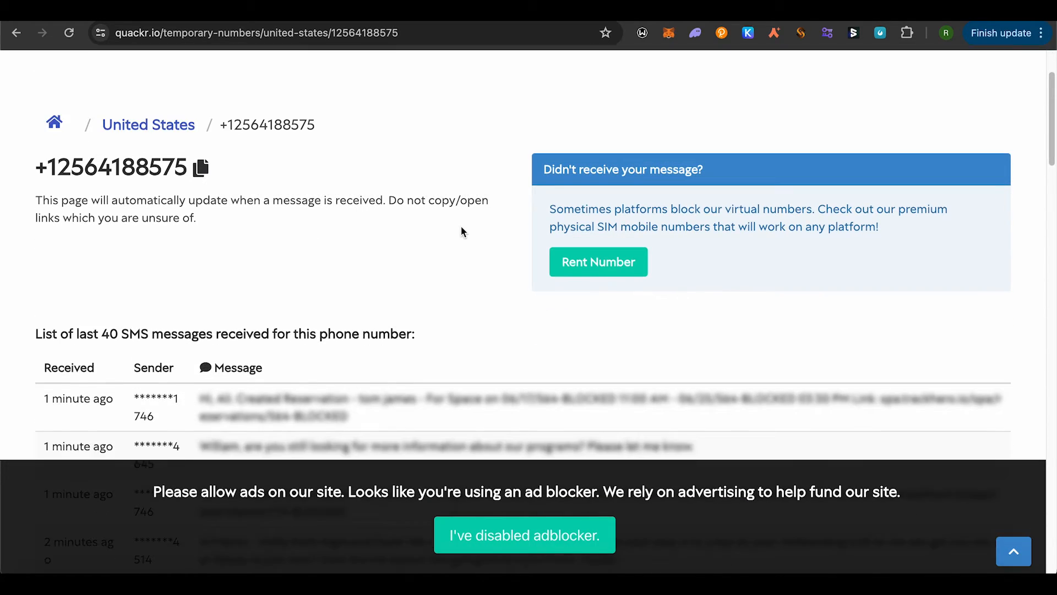
scroll(down, 3)
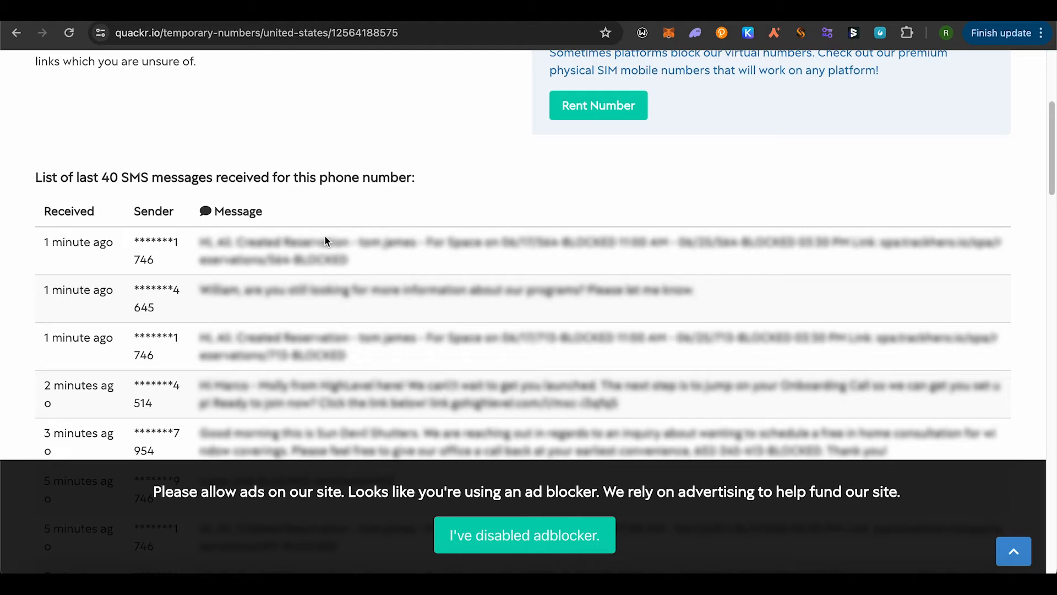
scroll(down, 3)
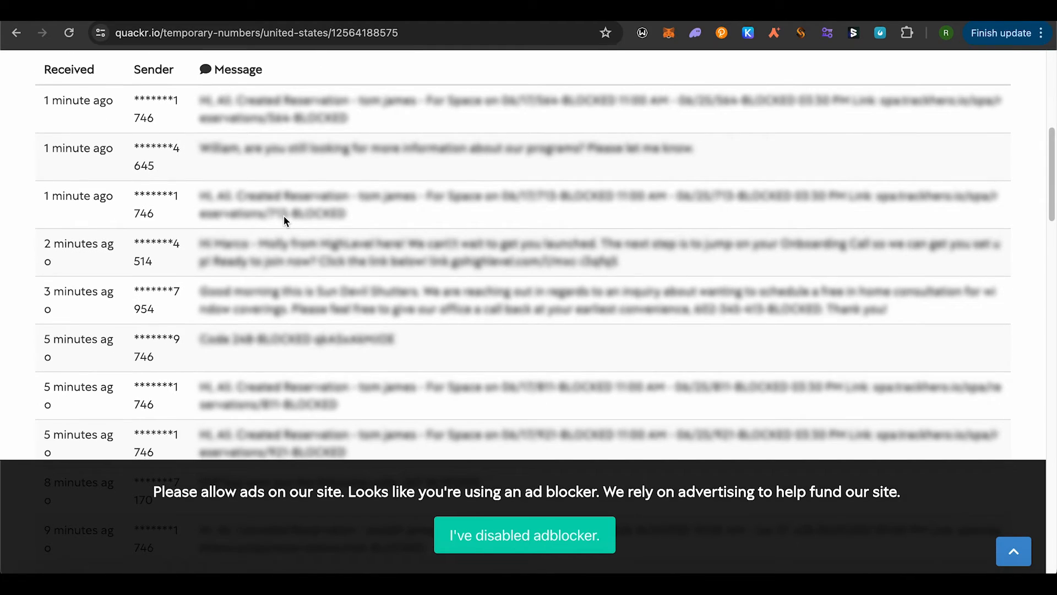